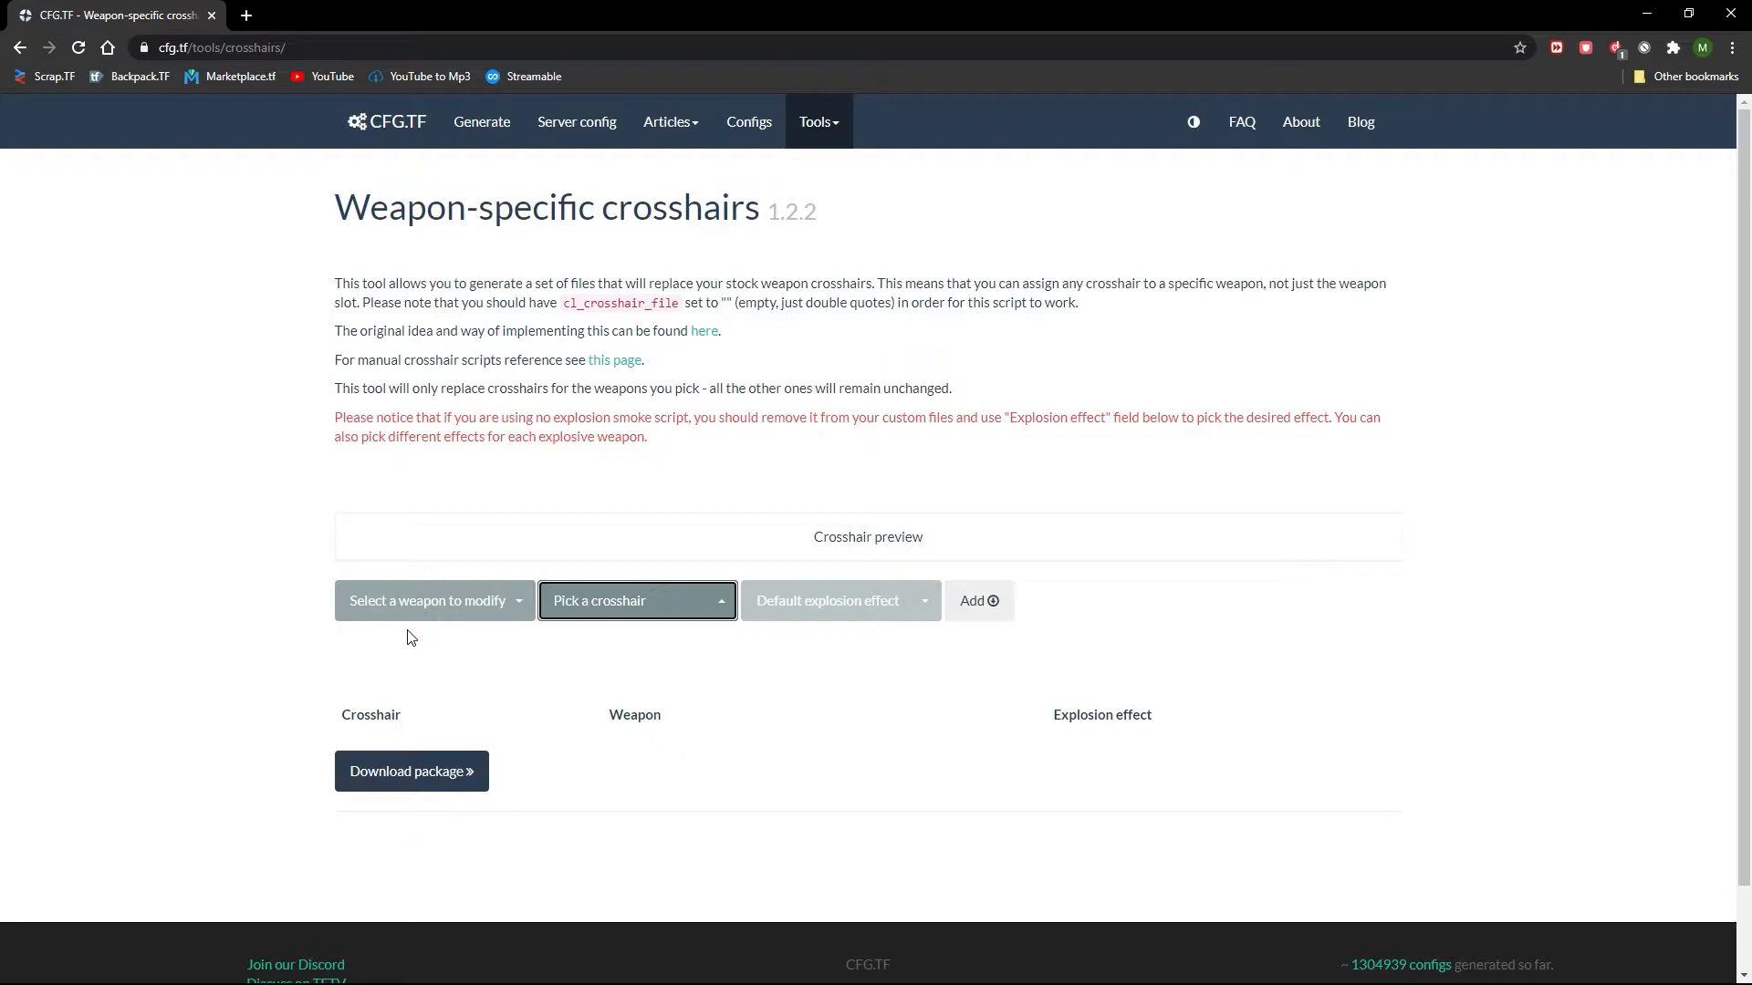
Step: Assign a crosshair to the chosen weapons and download the crosshairs package ZIP to Downloads
left_click(434, 600)
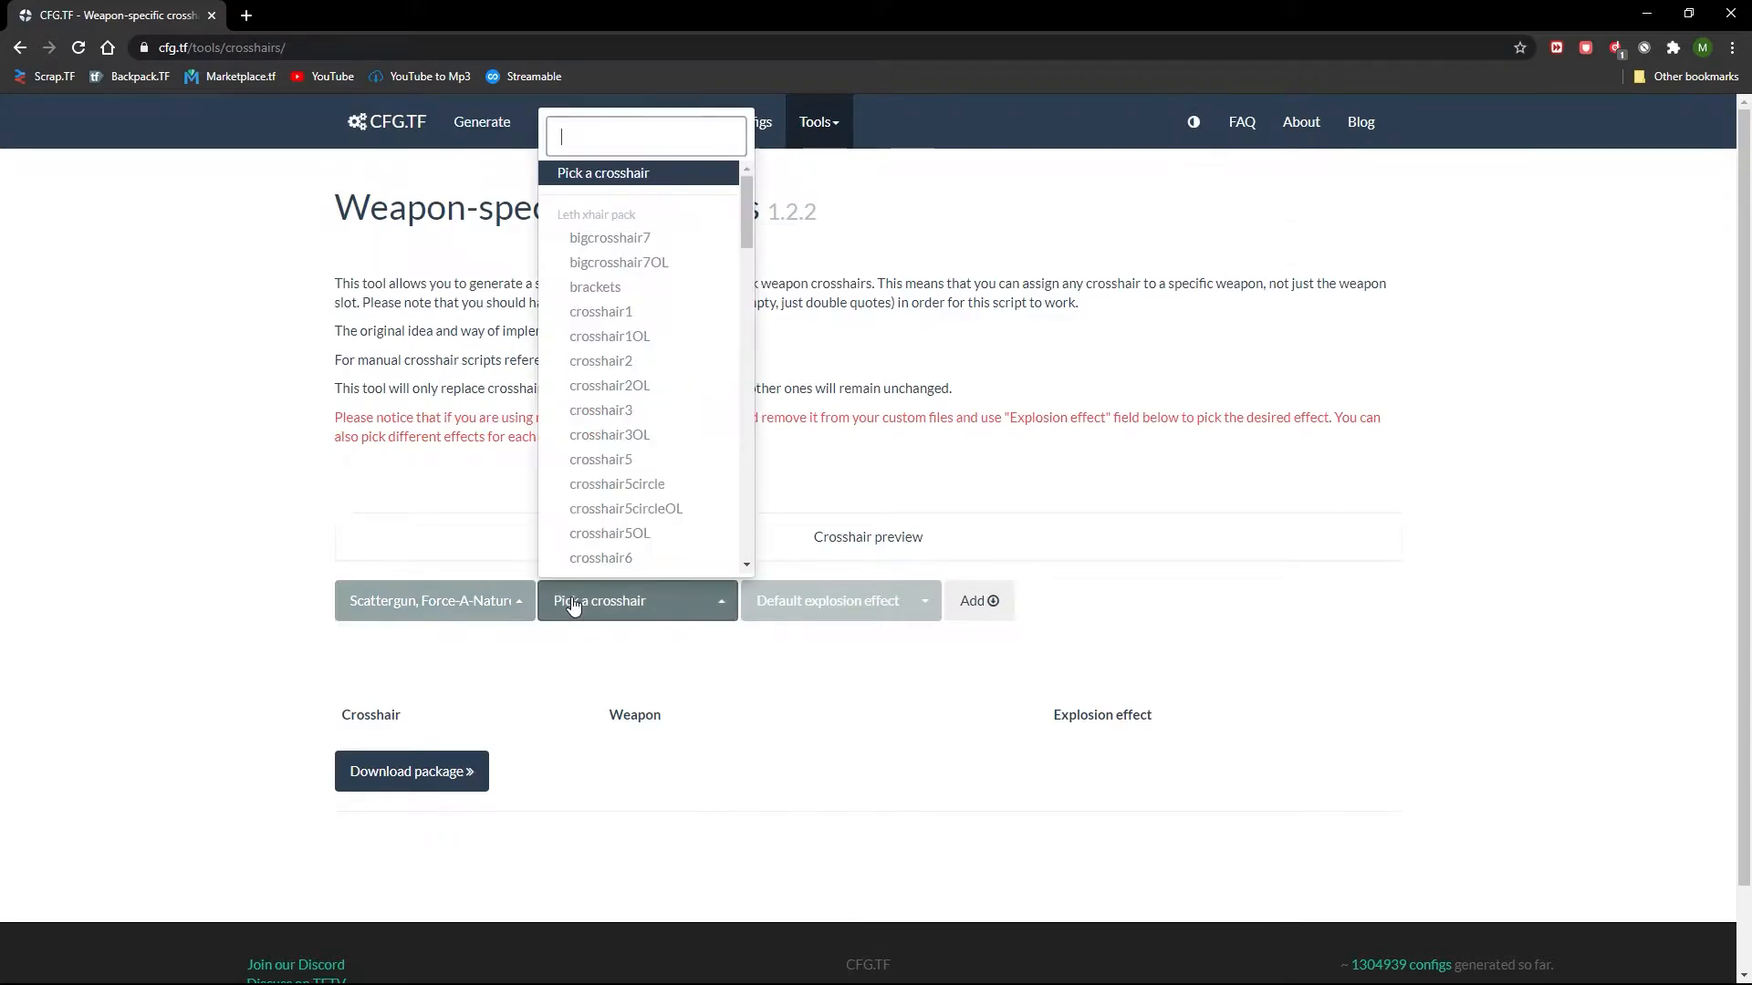
left_click(610, 237)
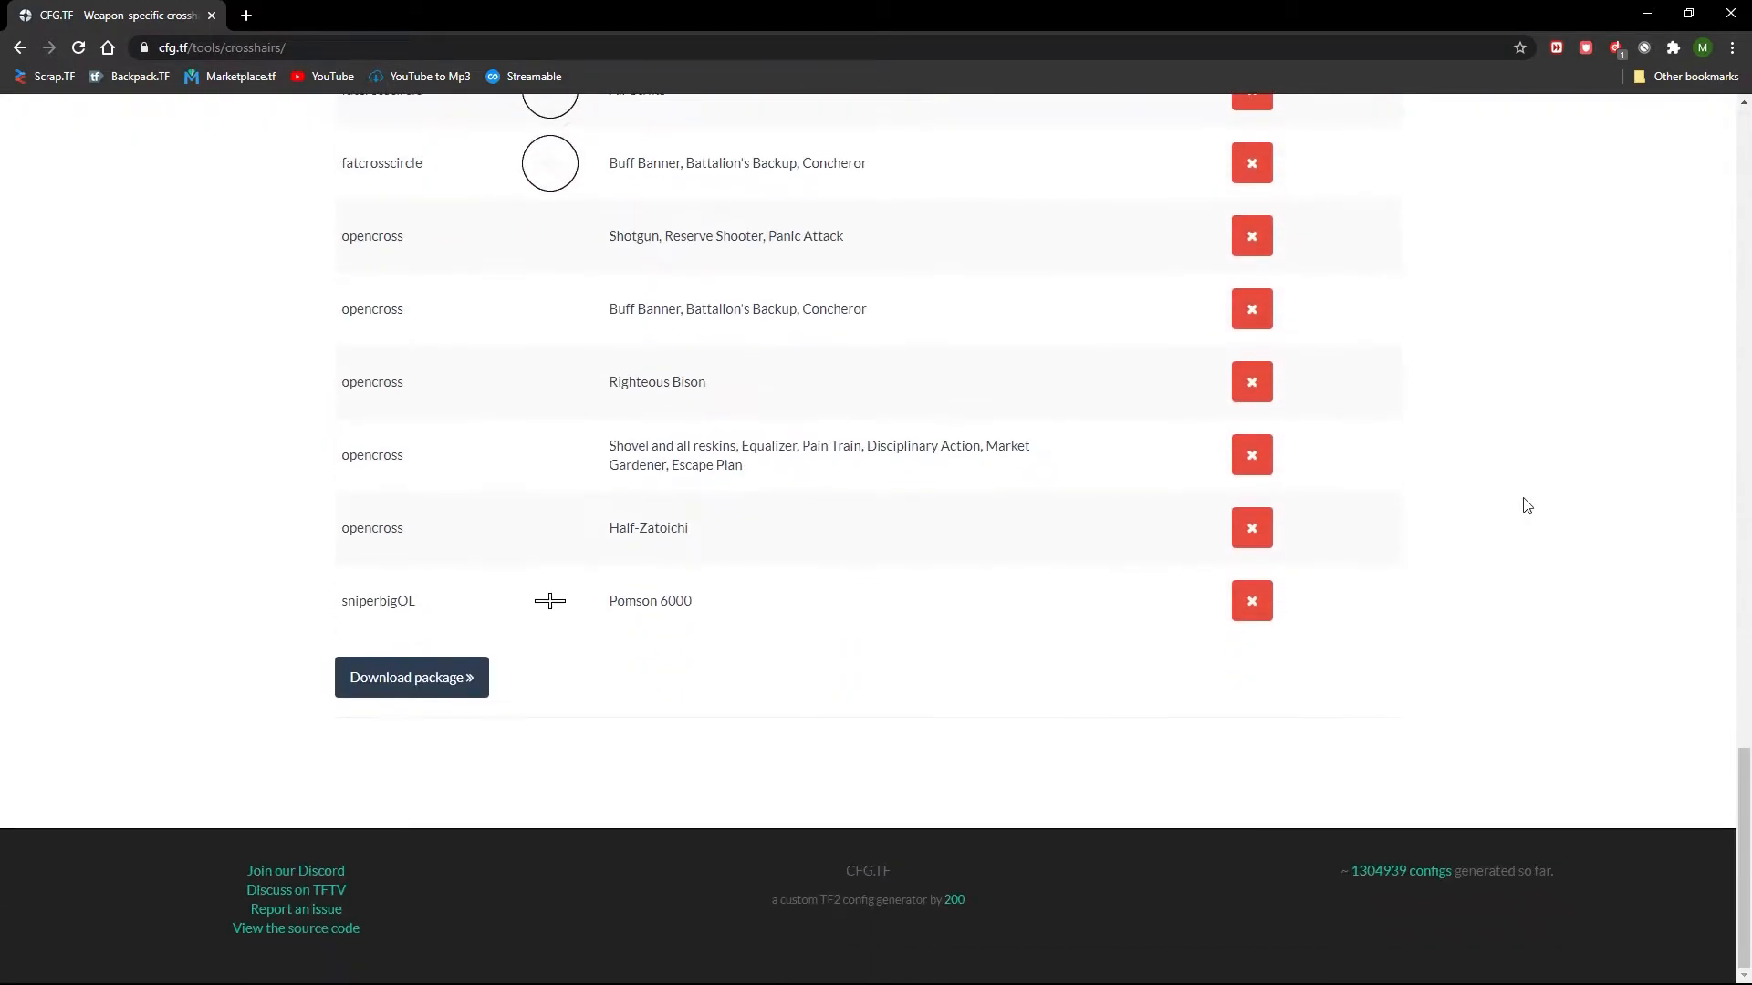
left_click(411, 677)
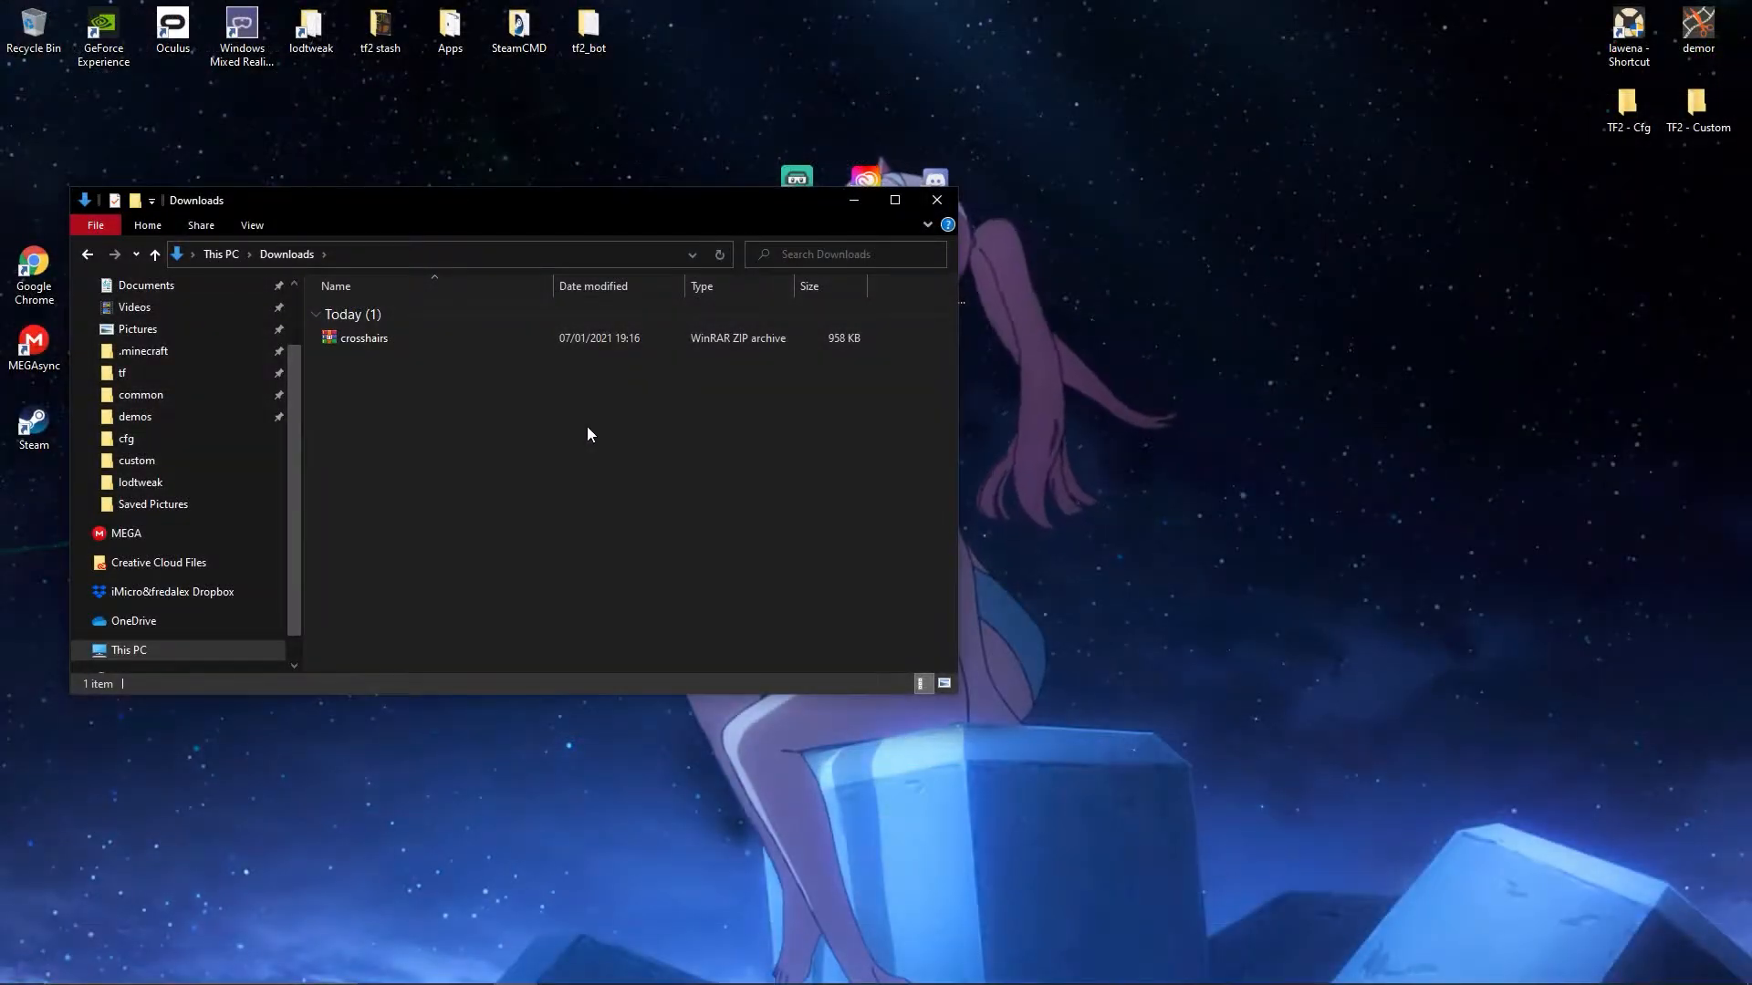
left_click(361, 338)
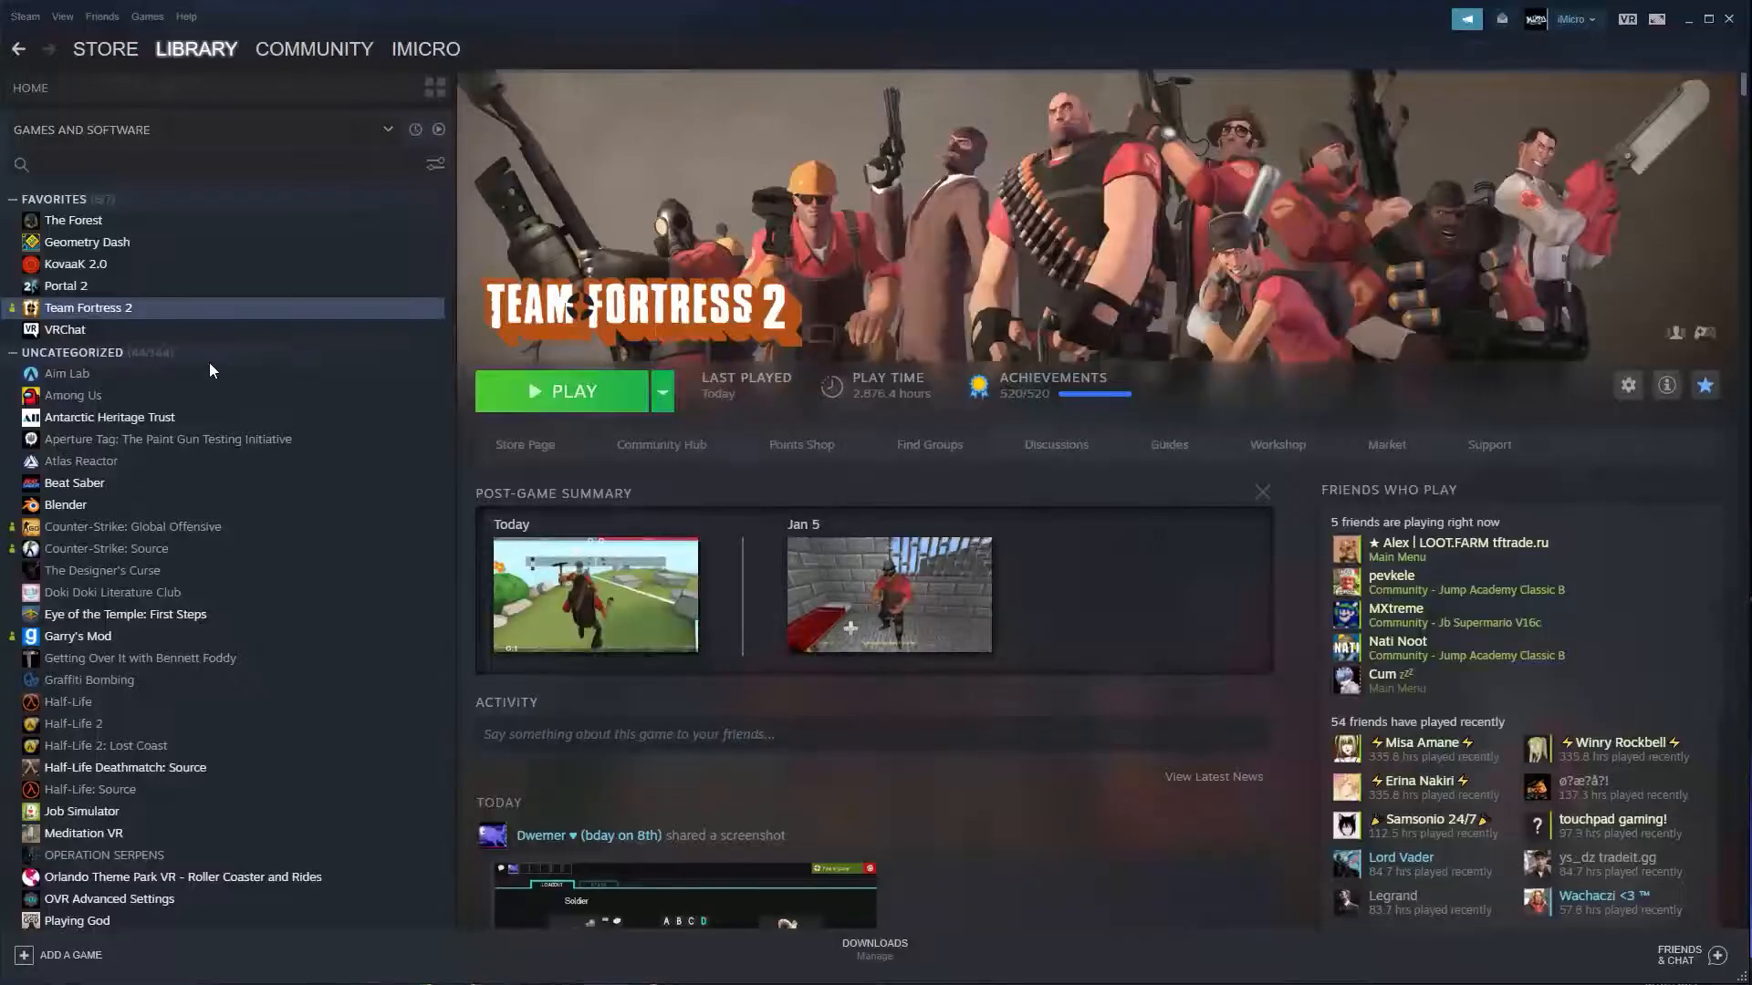
Step: Reach Team Fortress 2's installation folder through its Steam Properties Local Files page
right_click(87, 306)
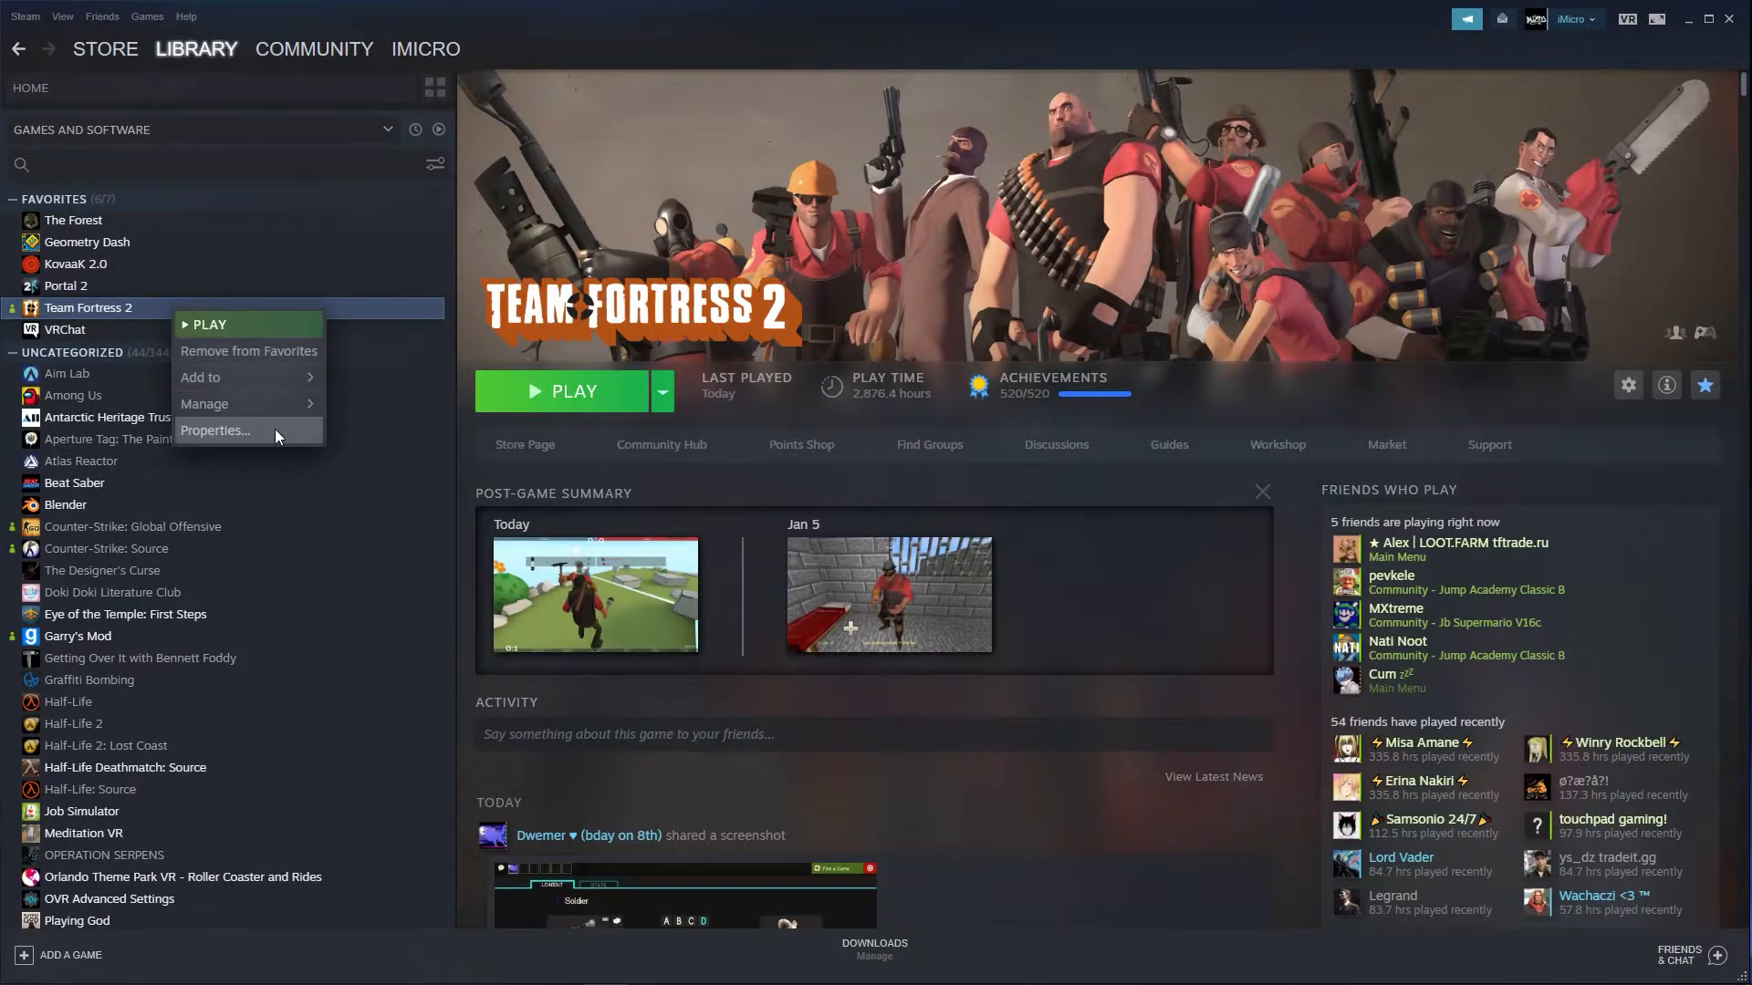
left_click(213, 430)
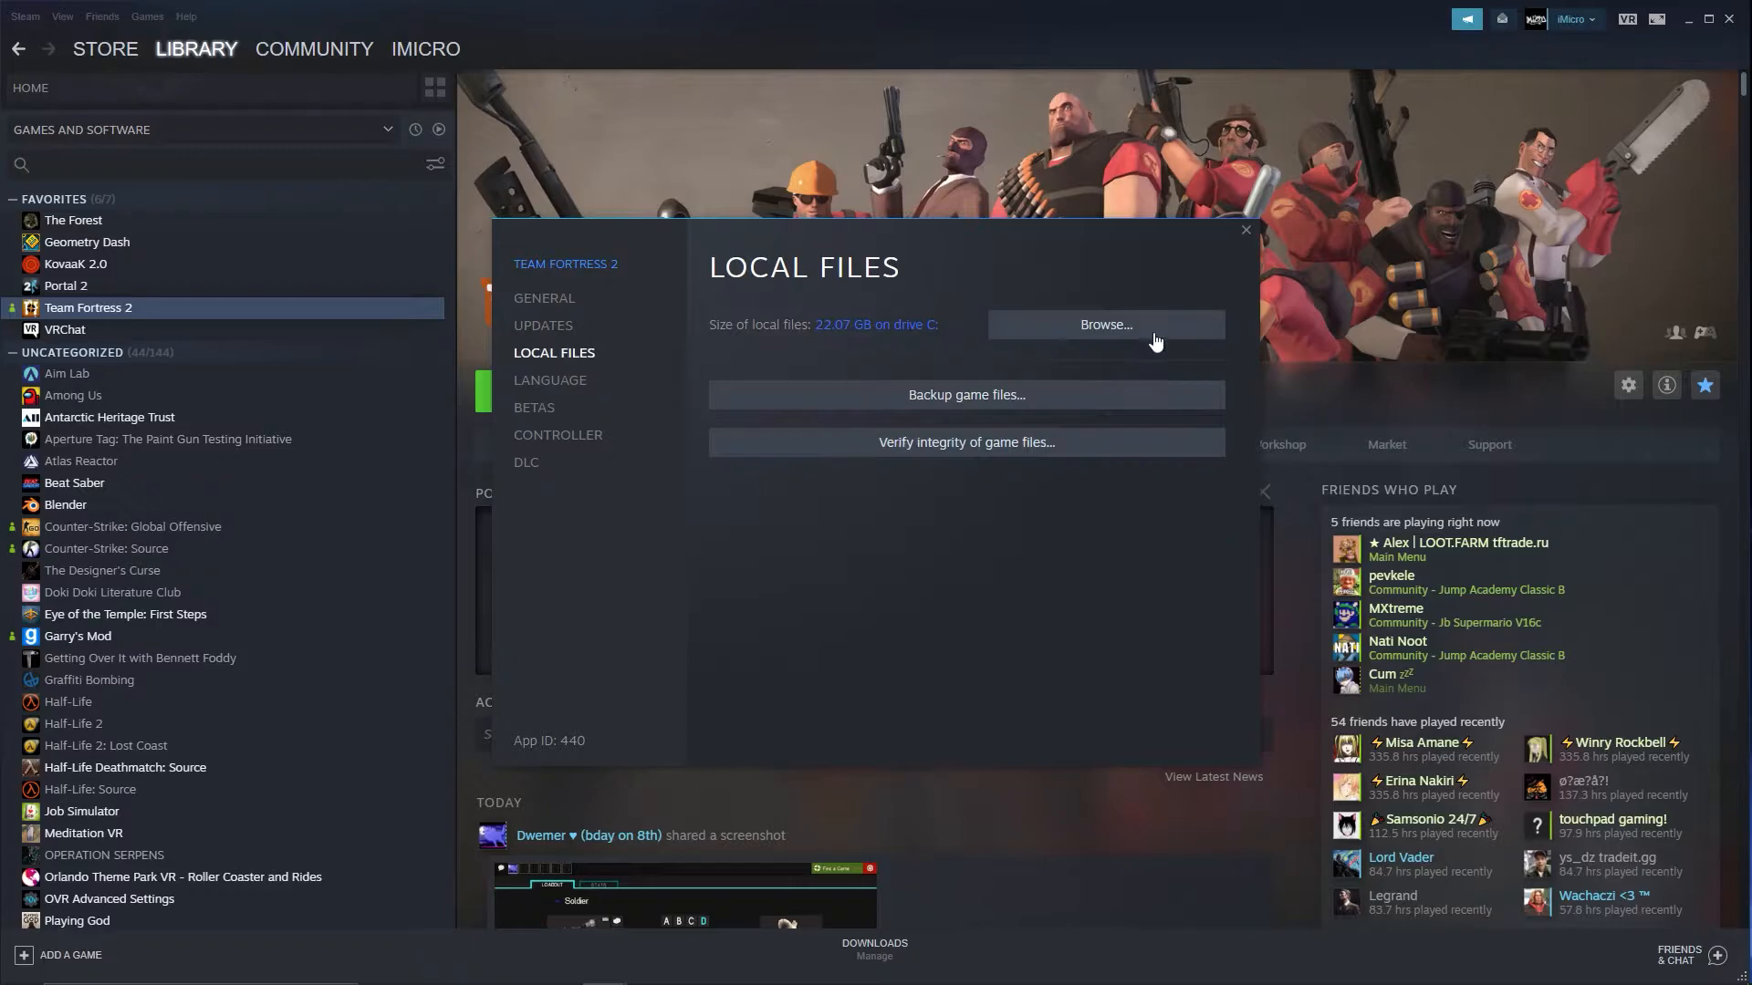
left_click(1102, 325)
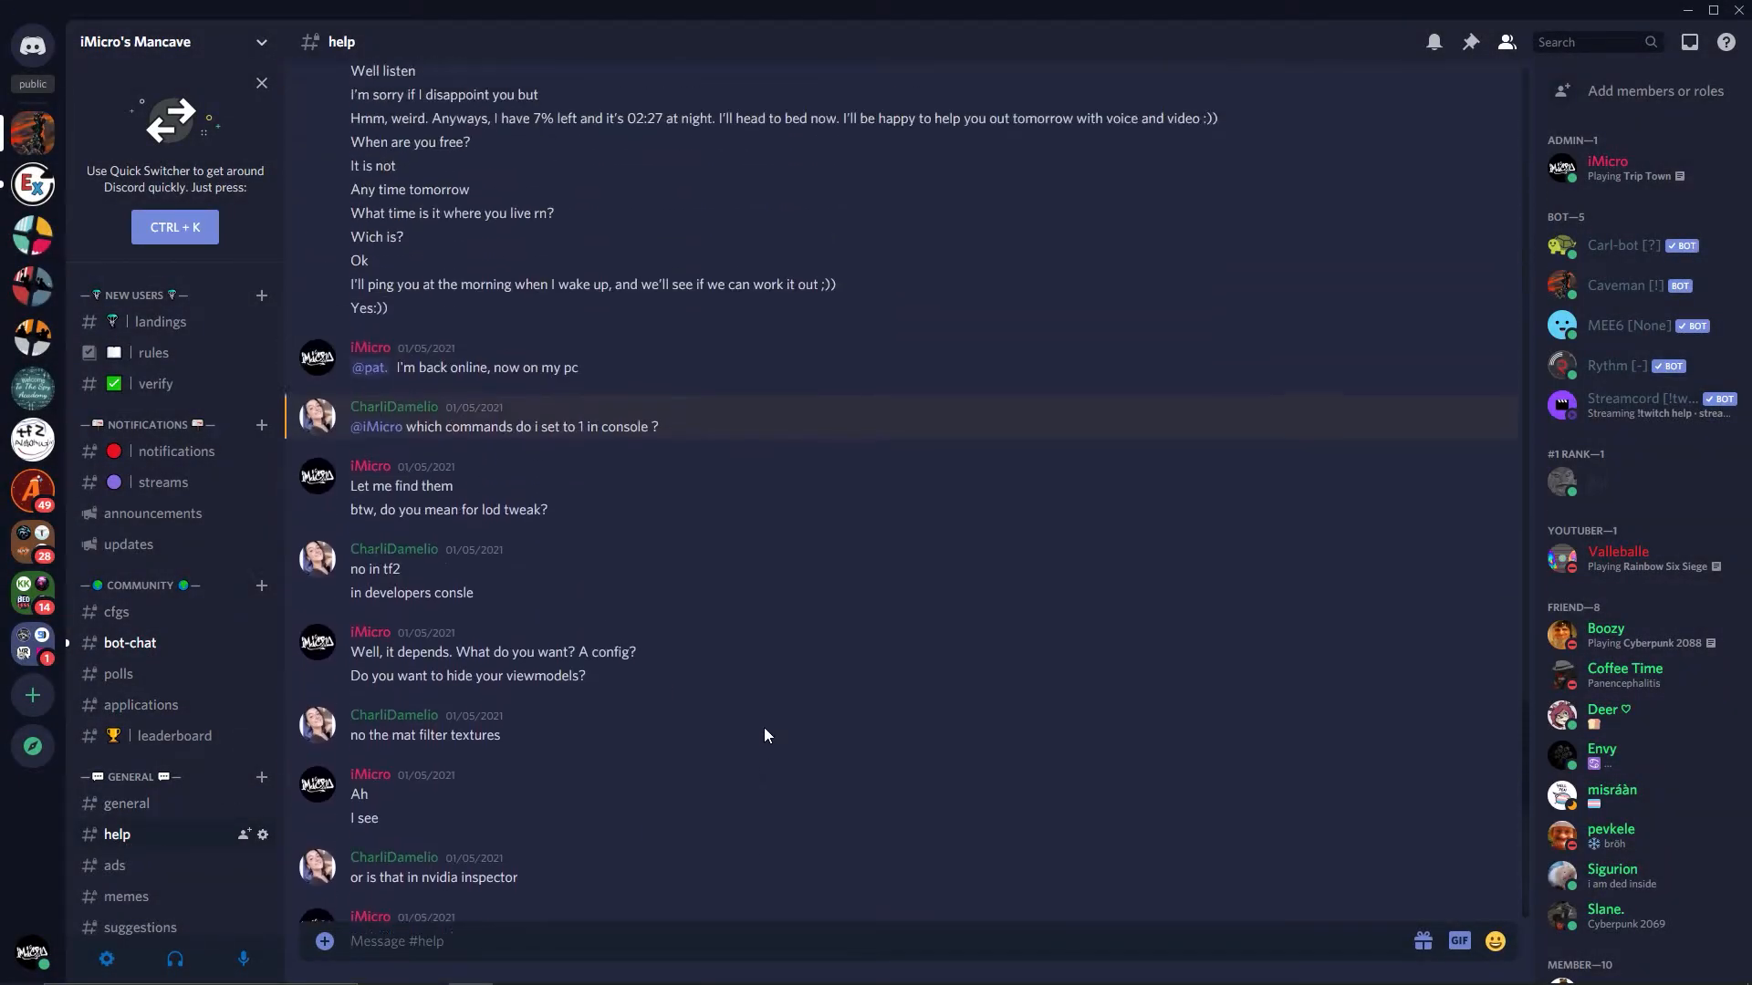
scroll("down", 3)
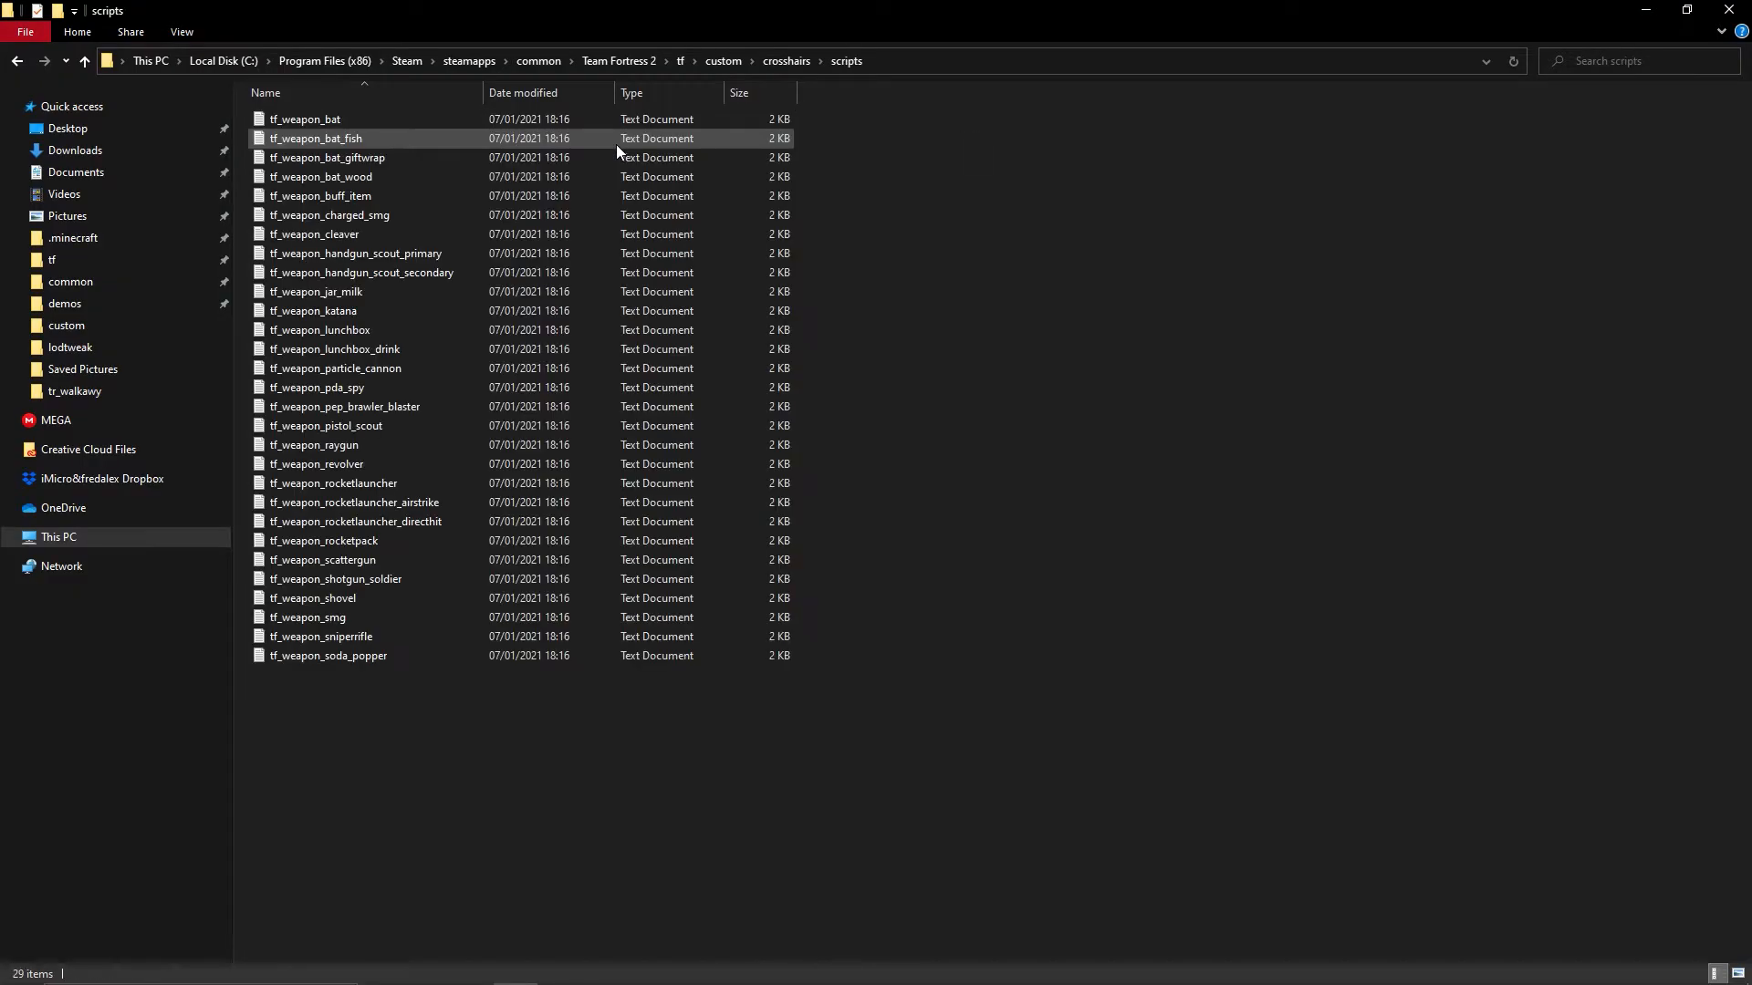
Step: View tf_weapon_revolver in Notepad and select its crosshair entry in the script
double_click(317, 463)
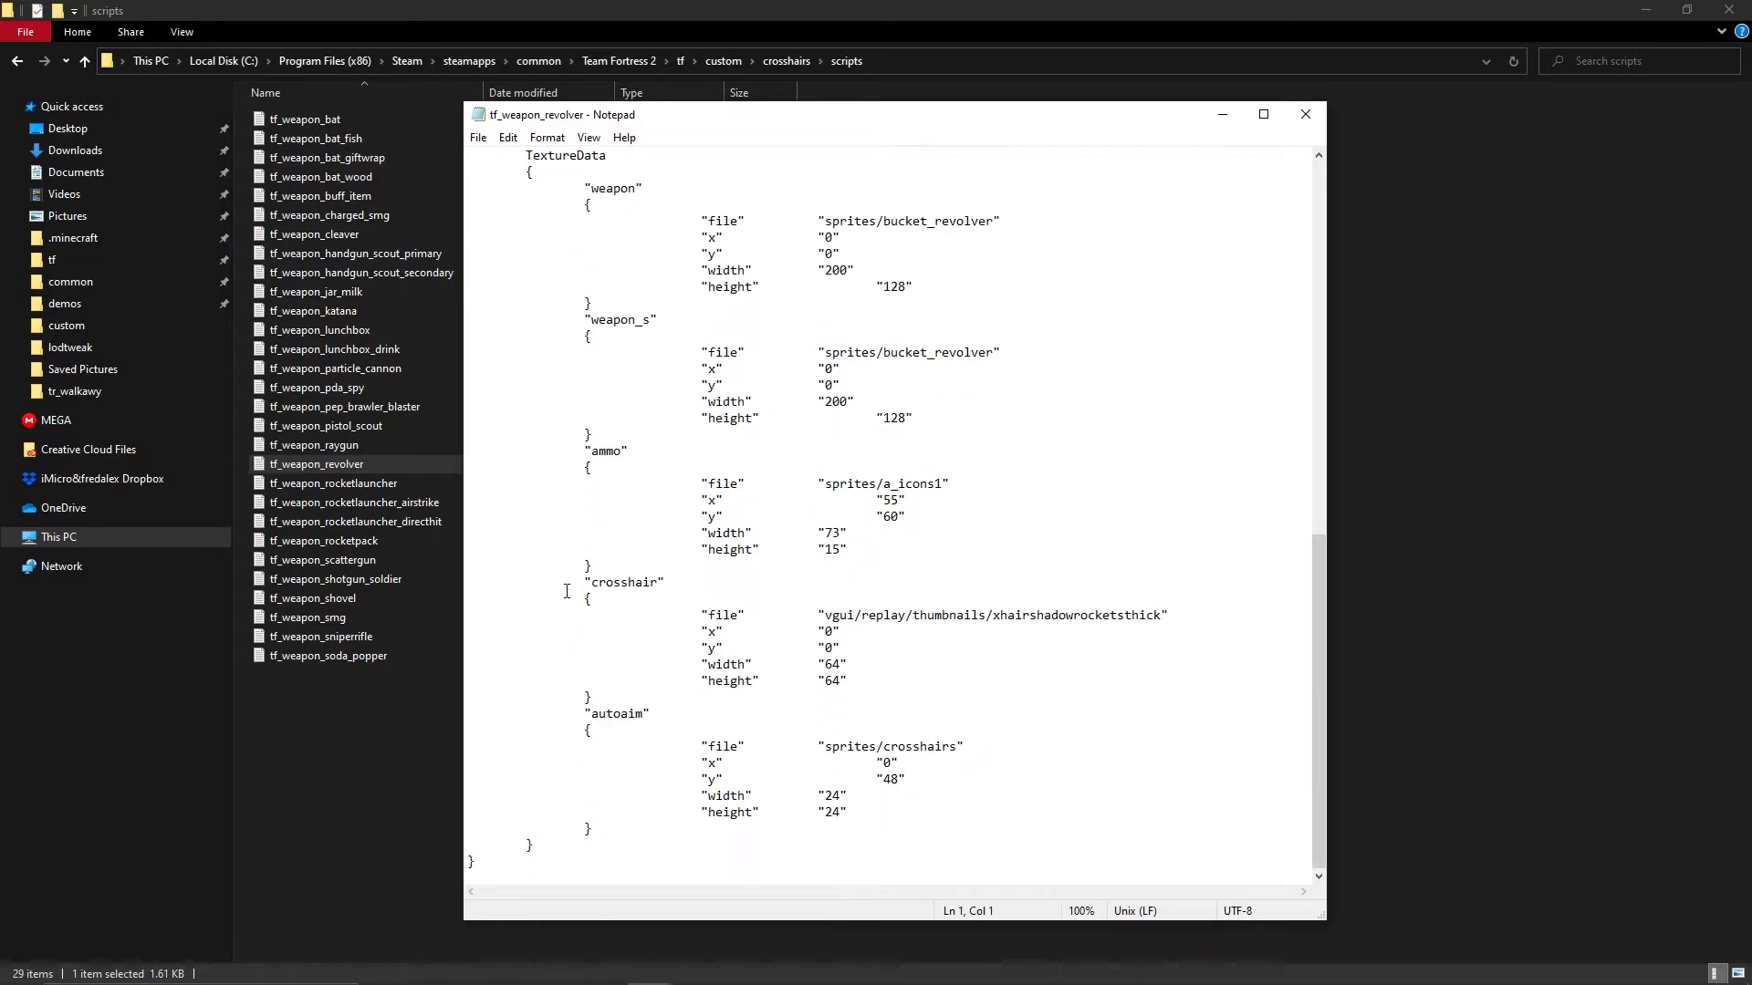
double_click(626, 582)
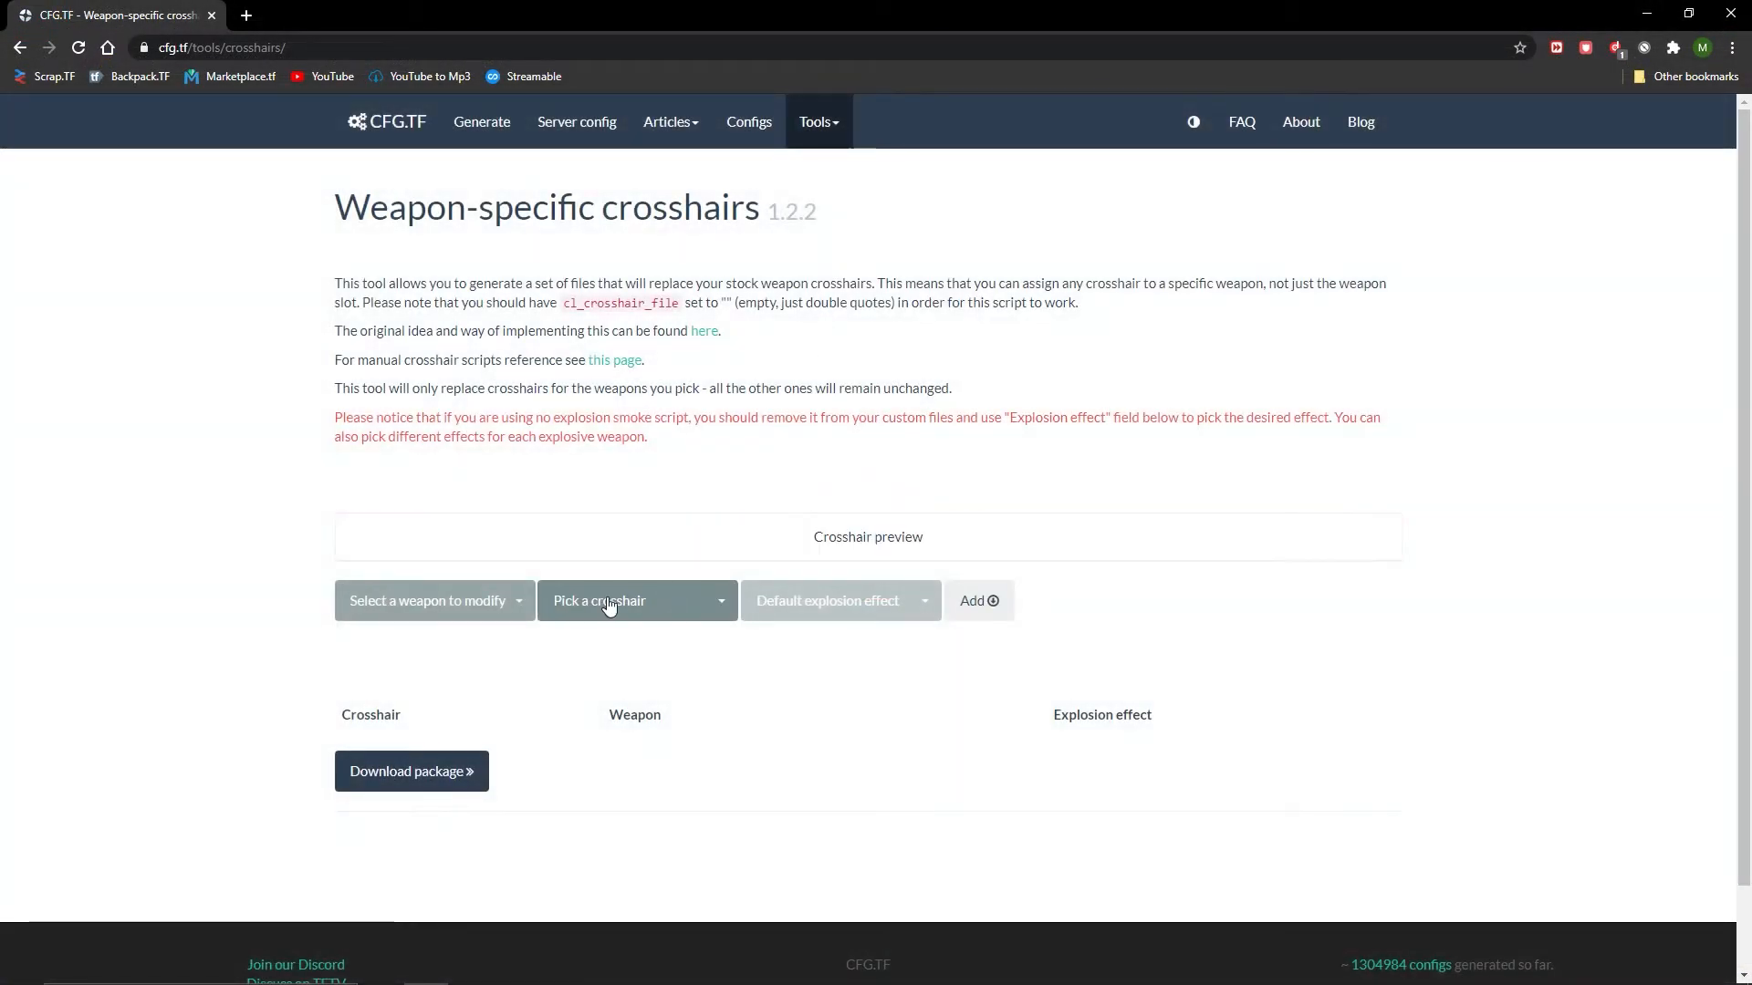
Step: Browse the Pick a crosshair list down to its last options without choosing one
left_click(631, 600)
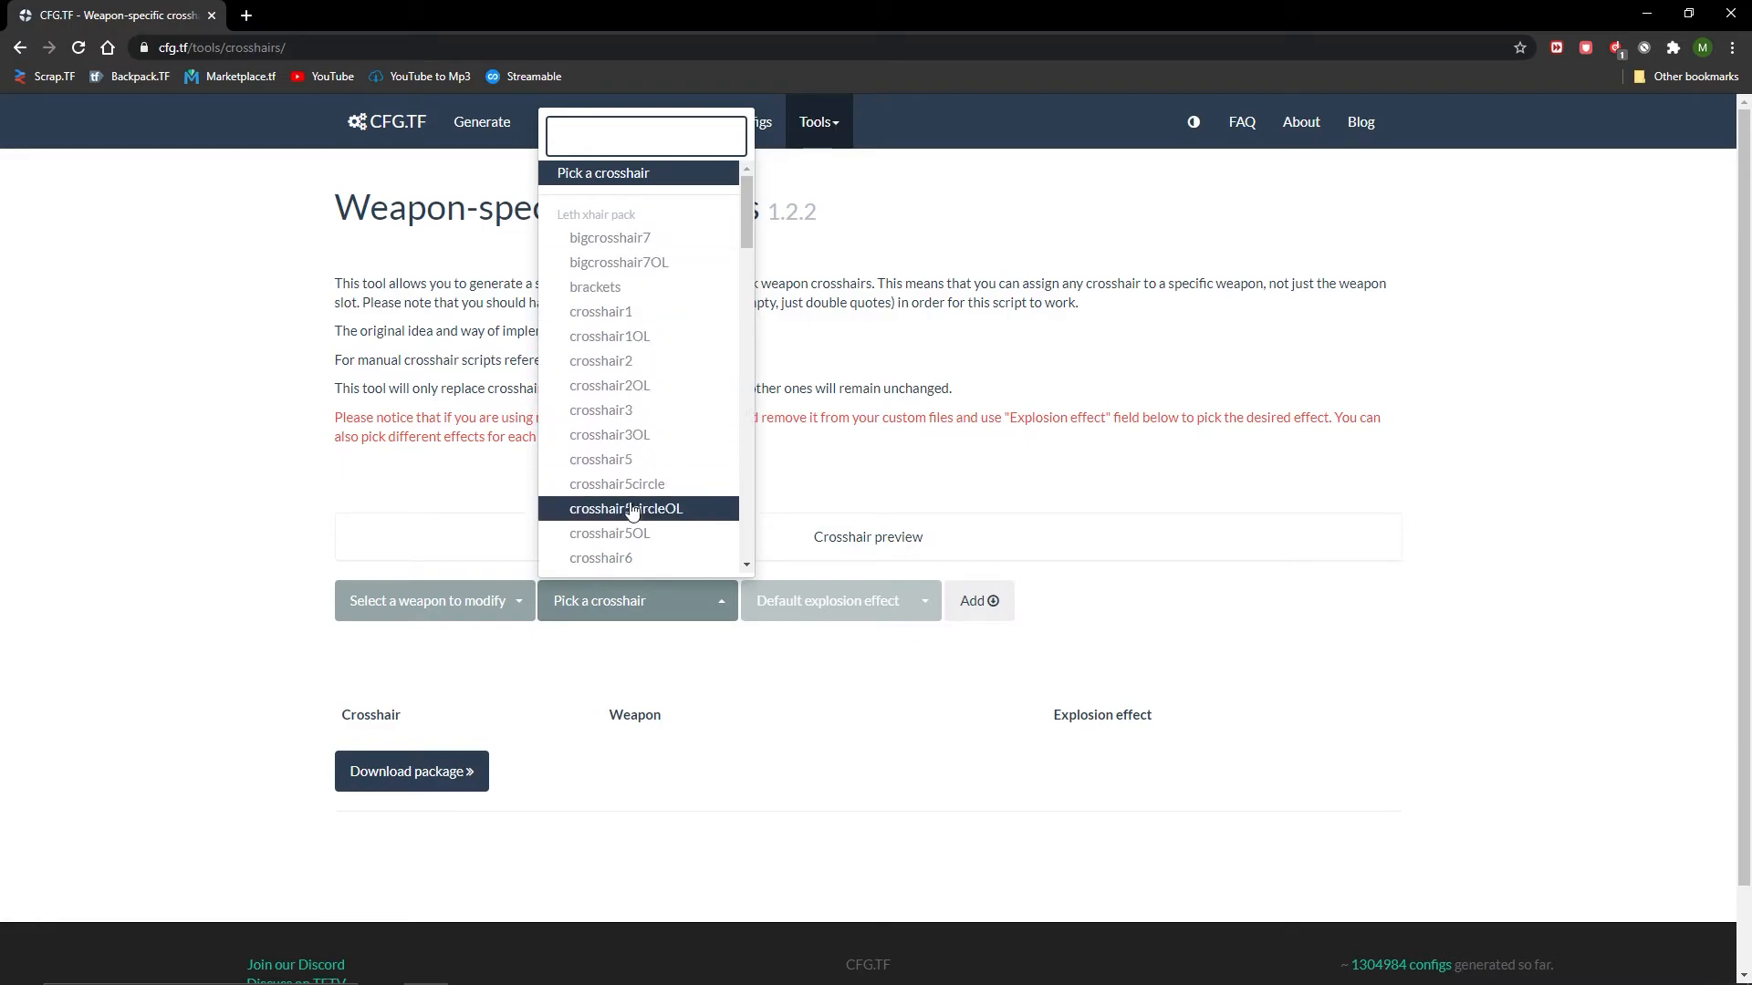
scroll("down", 3)
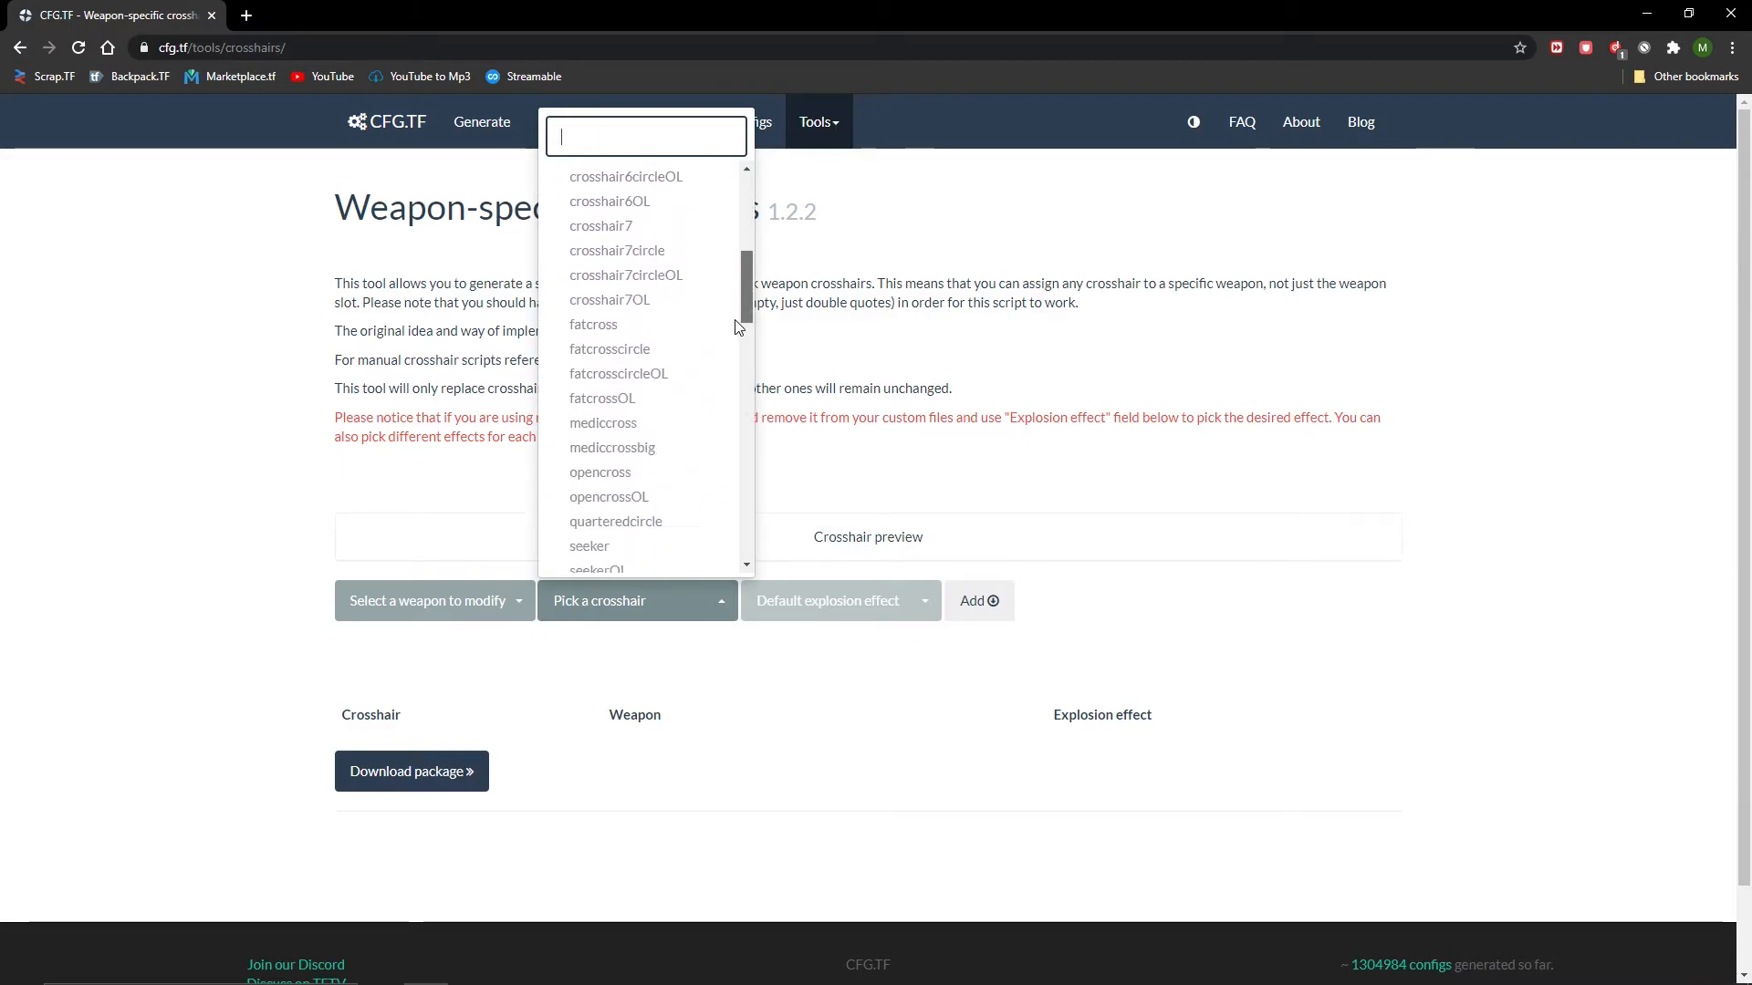
scroll("down", 3)
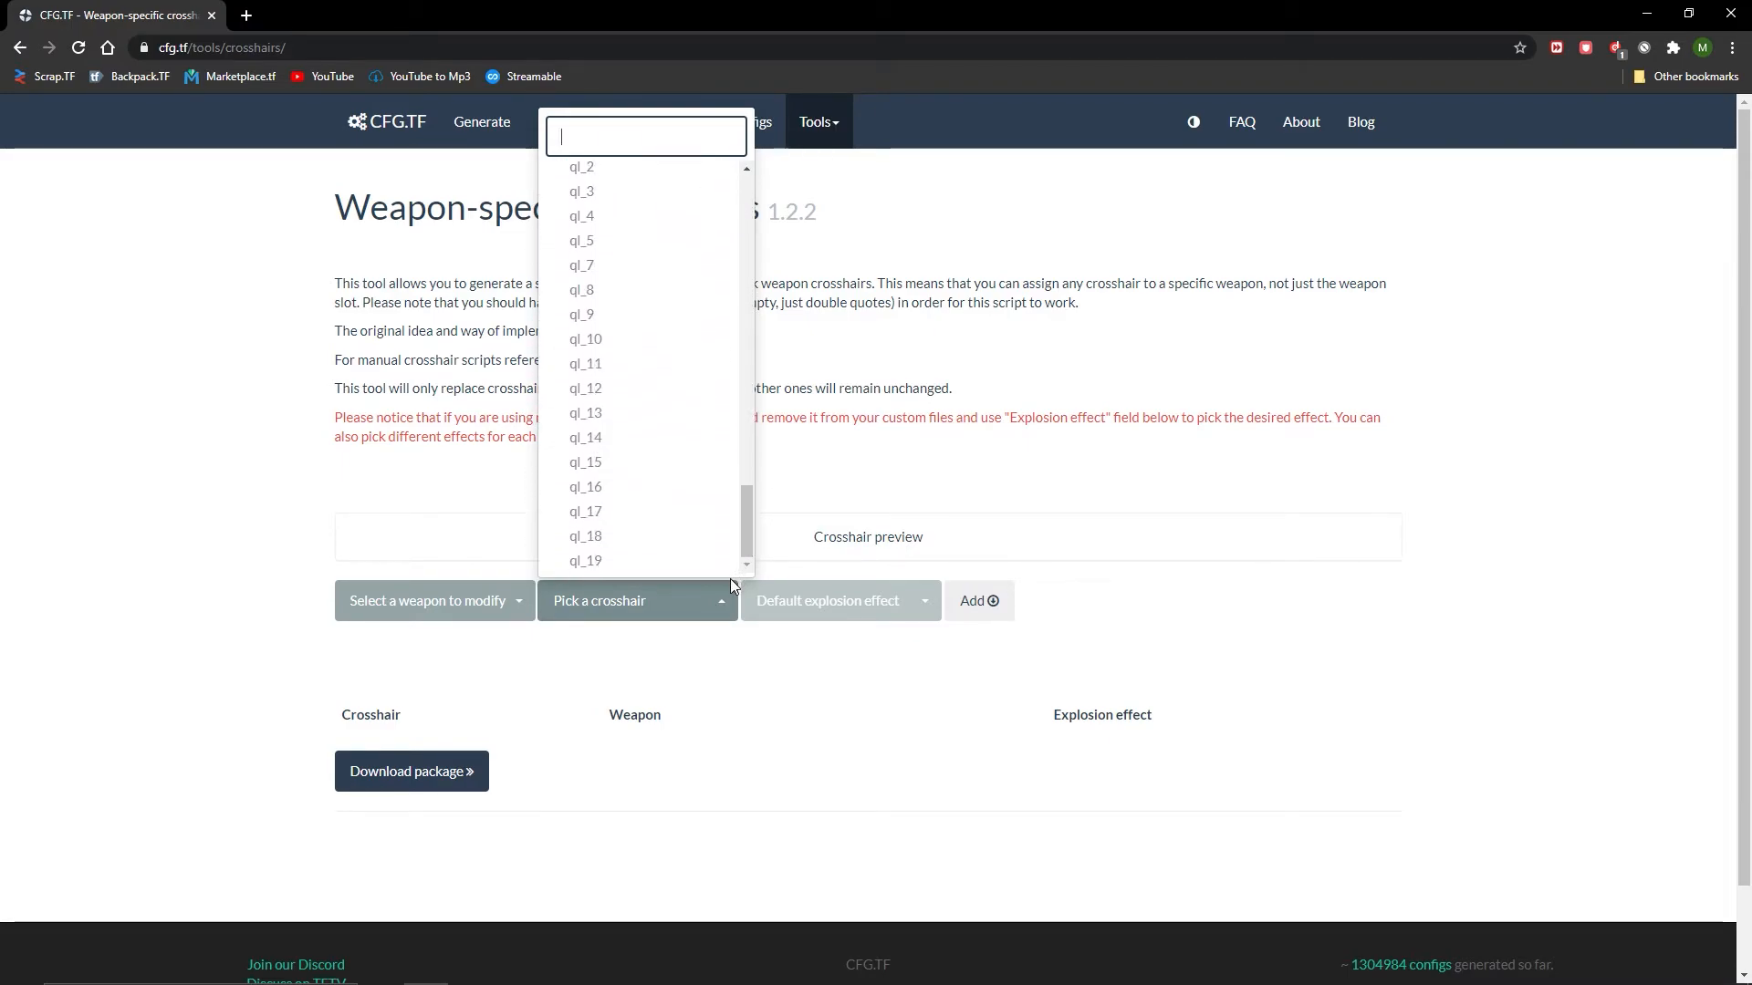